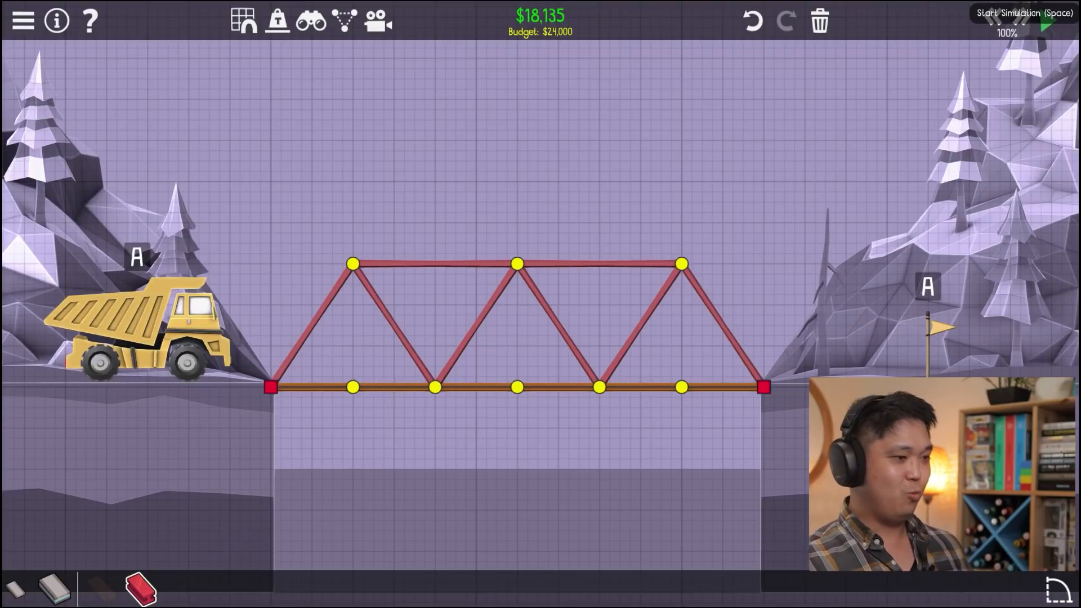
# Simulate the bare roadway in 1-01 and watch the car sink into the gap.
pyautogui.click(1028, 12)
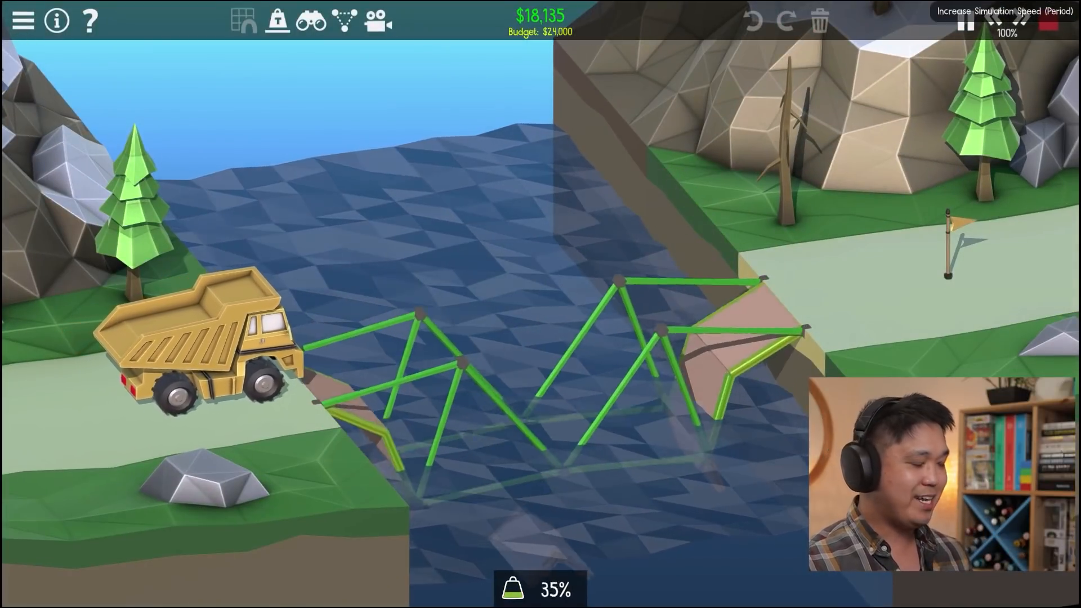
pyautogui.click(964, 20)
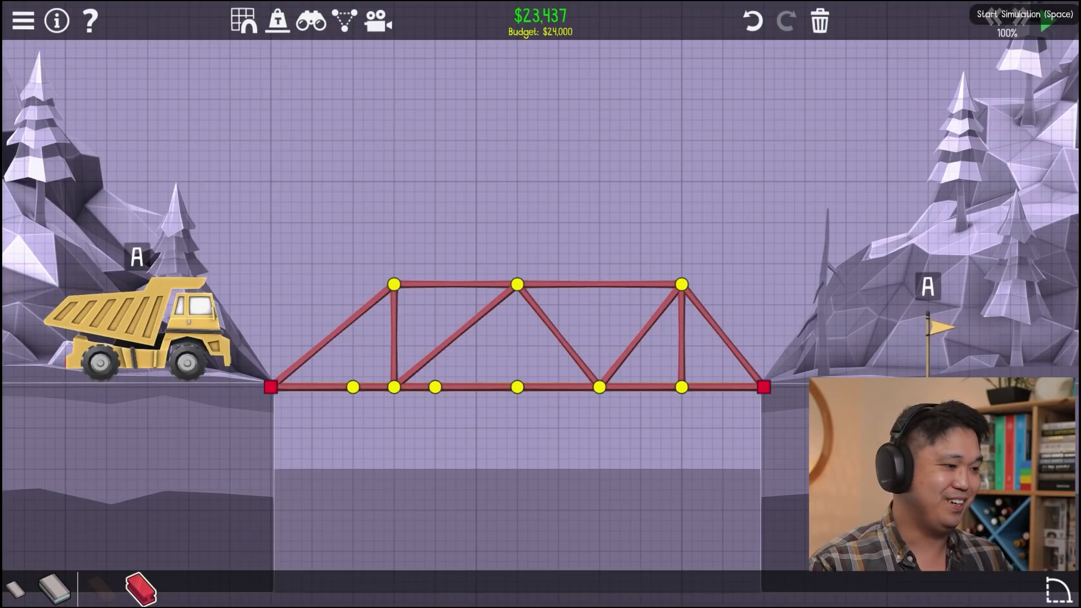
pyautogui.click(1045, 26)
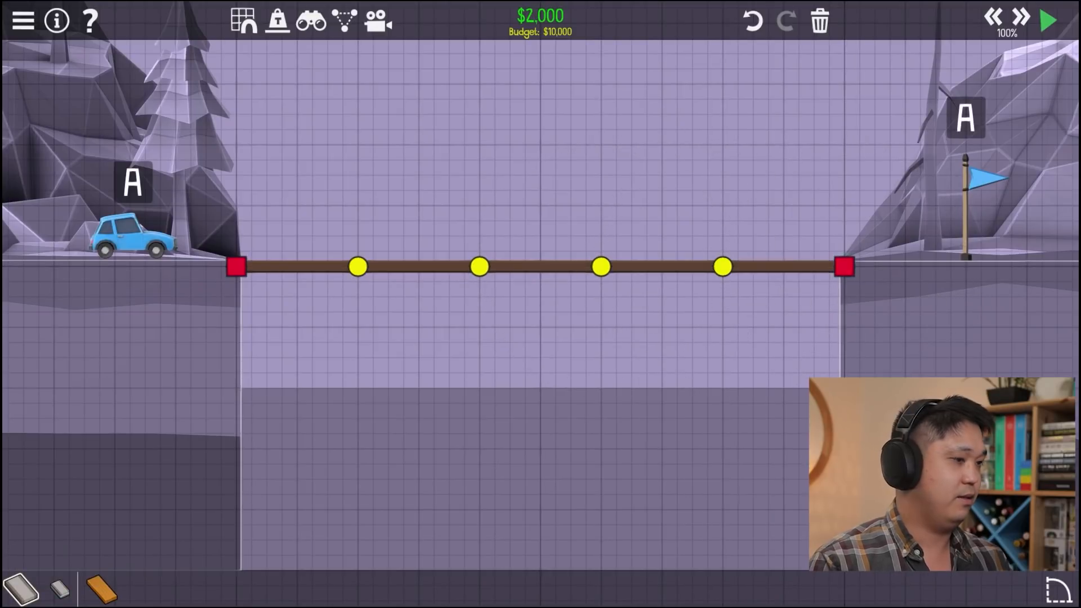
pyautogui.click(1047, 20)
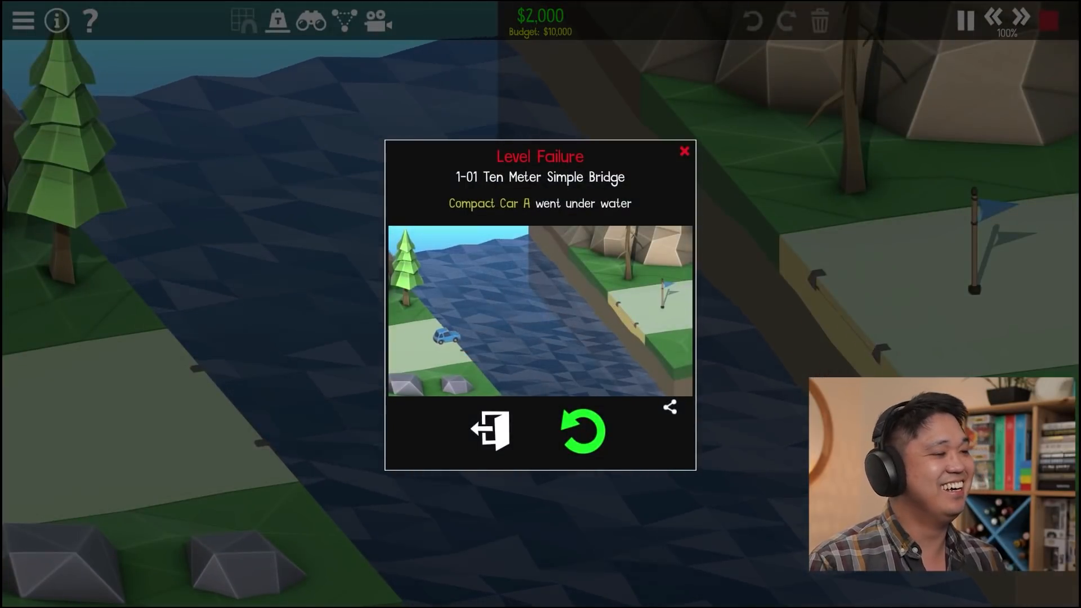
pyautogui.moveTo(582, 431)
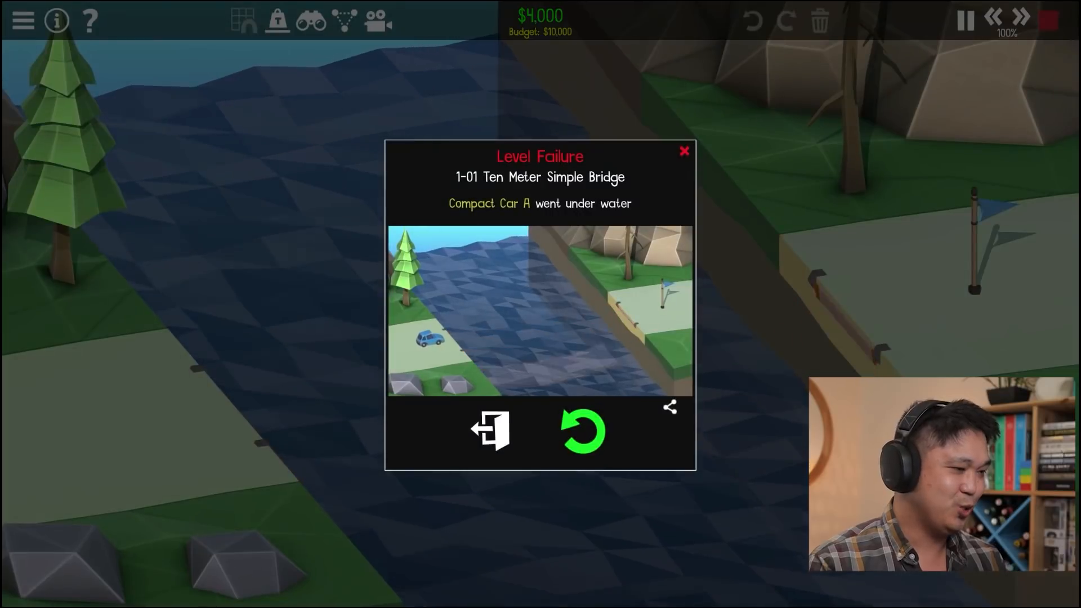
# Retry 1-01 with a wooden truss above the road deck and simulate it.
pyautogui.click(581, 431)
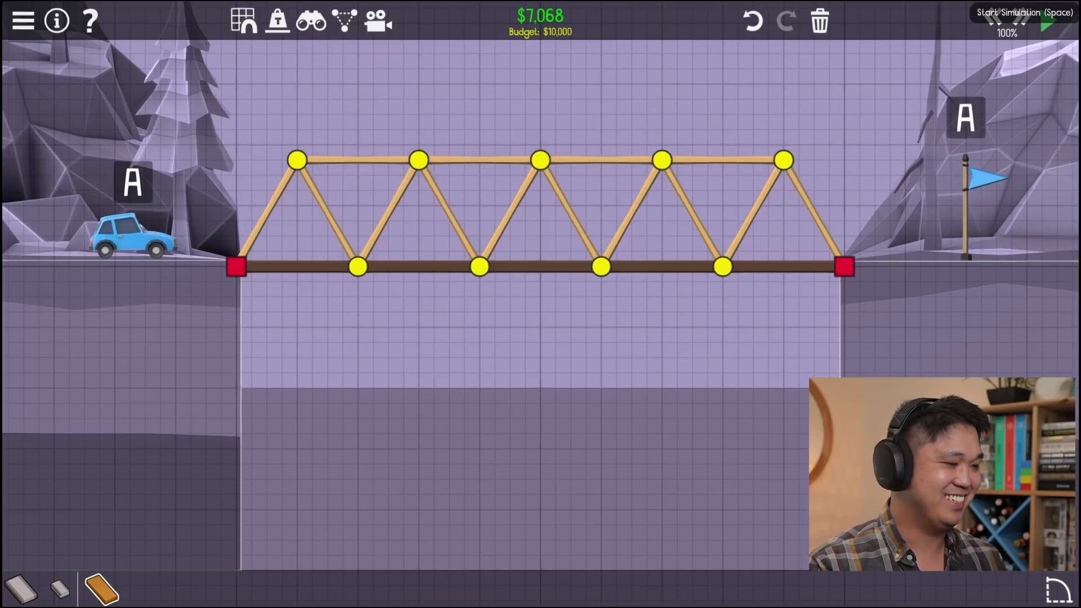
pyautogui.click(1047, 20)
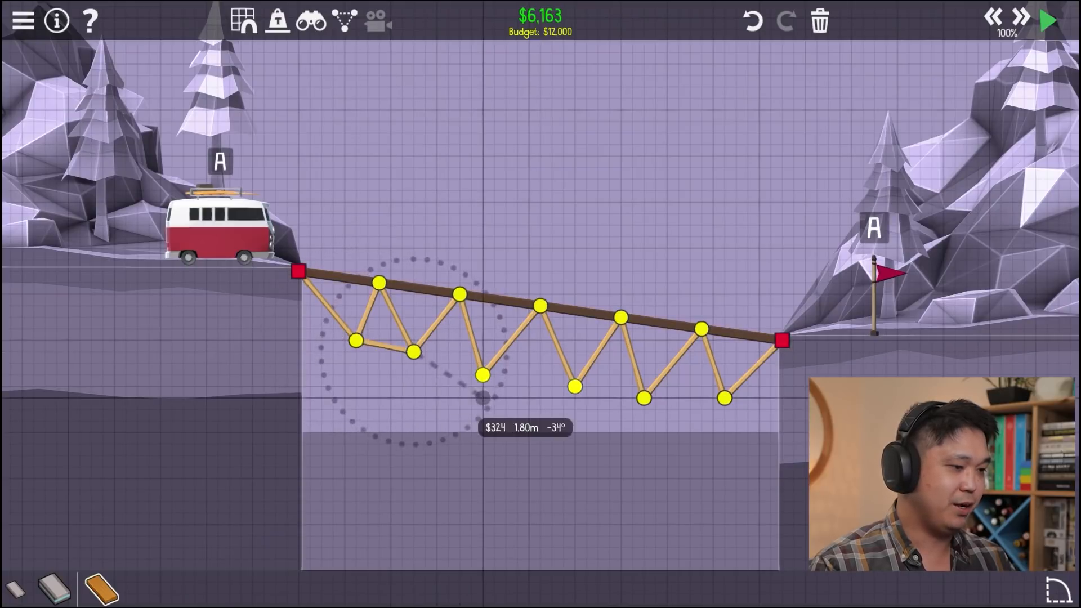
# Close the bottom chord of the hanging truss in 1-02, pass the simulation and advance to 1-03.
pyautogui.moveTo(483, 376); pyautogui.dragTo(575, 386)
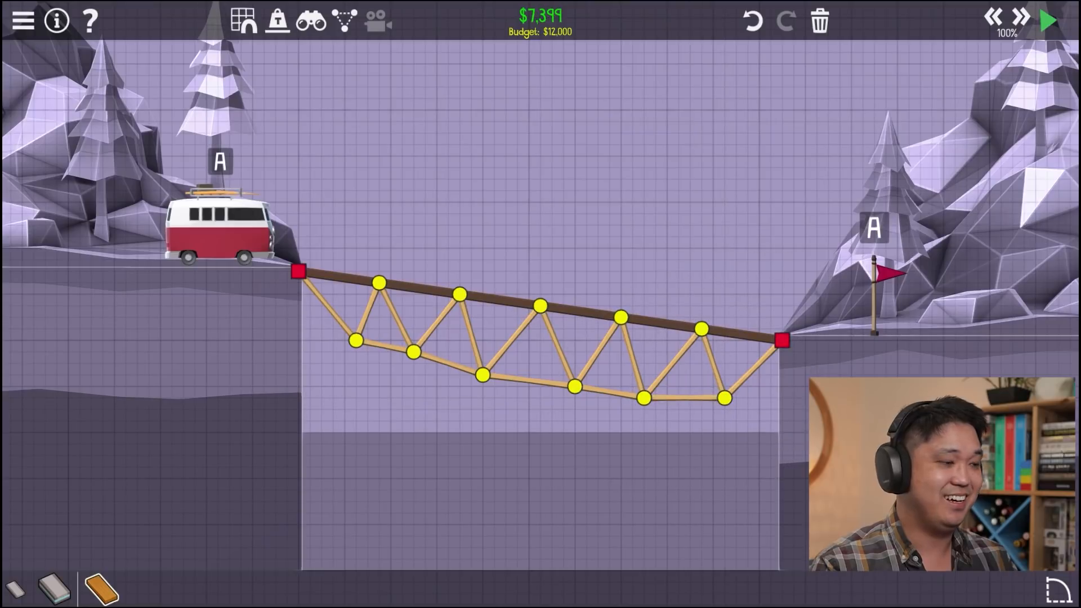
pyautogui.click(1046, 21)
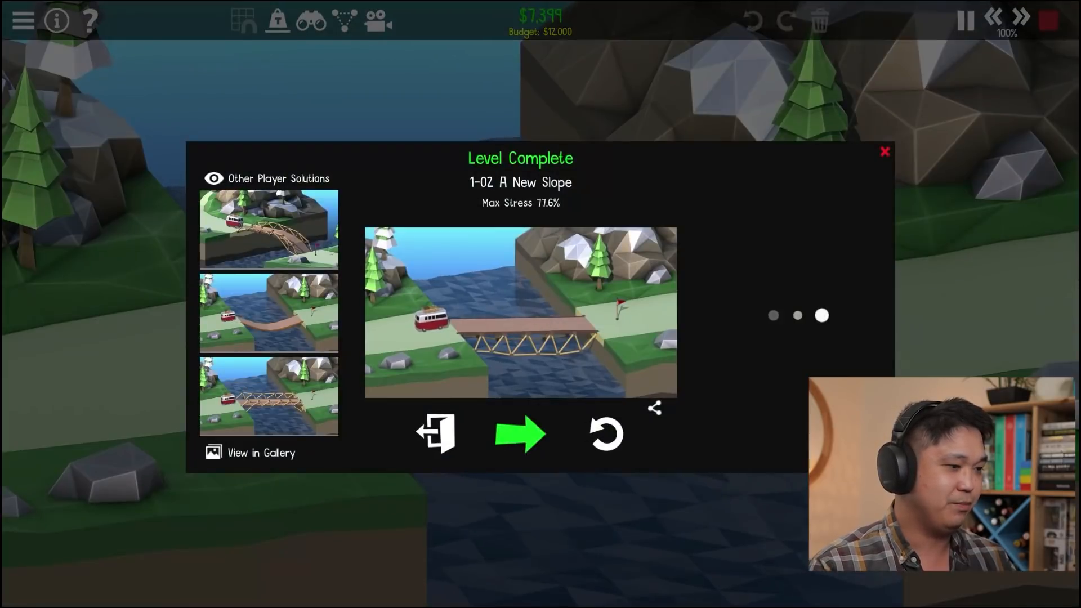
pyautogui.click(520, 434)
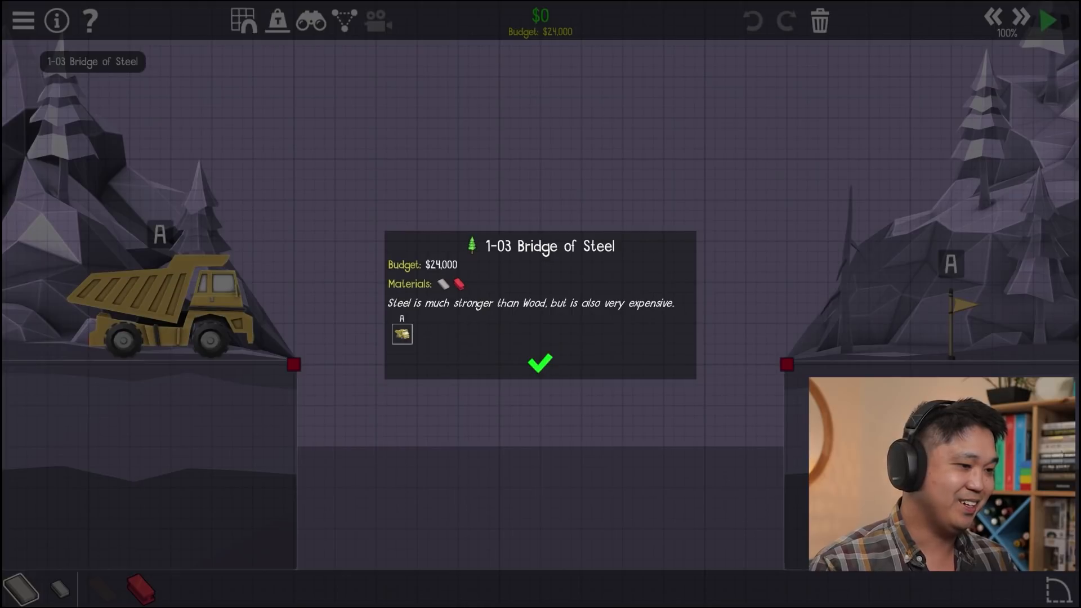
# Dismiss the 1-03 briefing, lay a flat steel road from anchor to anchor and simulate it.
pyautogui.click(539, 363)
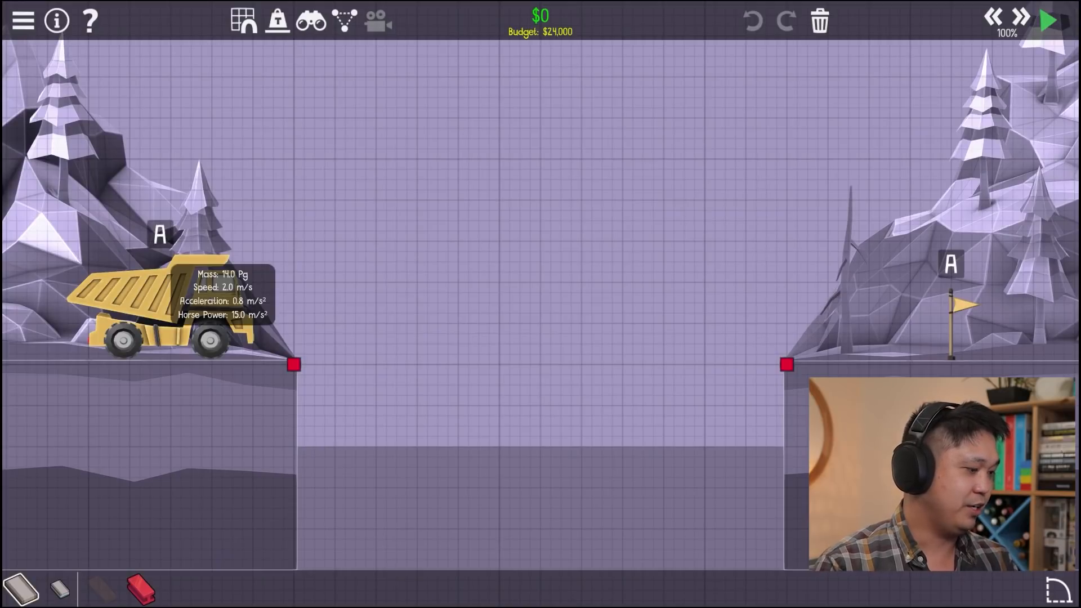
pyautogui.moveTo(294, 365); pyautogui.dragTo(458, 365)
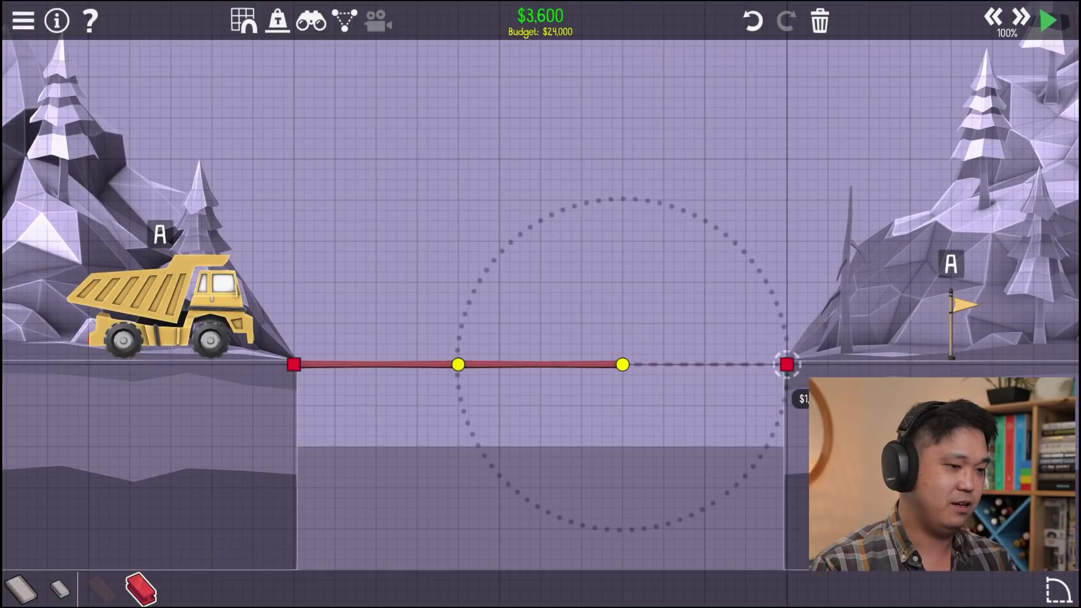
pyautogui.moveTo(623, 364); pyautogui.dragTo(786, 364)
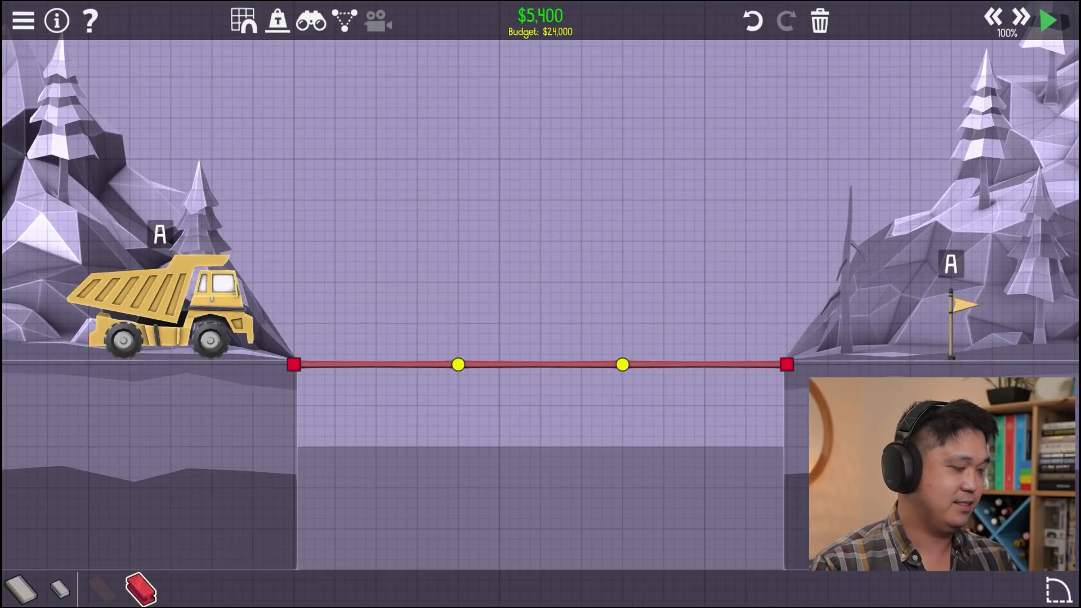
pyautogui.moveTo(1046, 20)
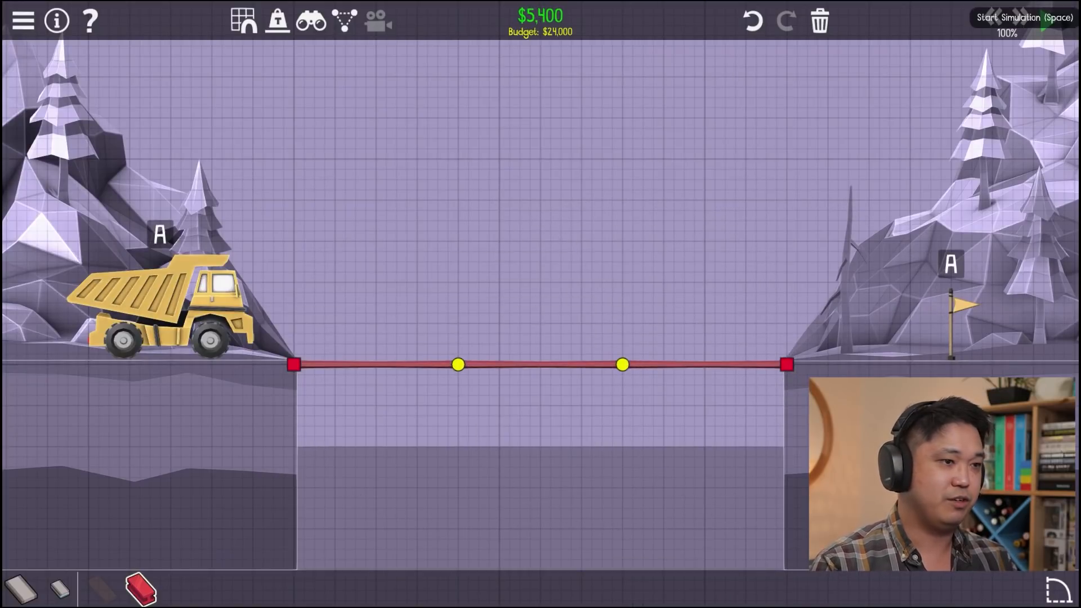
pyautogui.click(1024, 19)
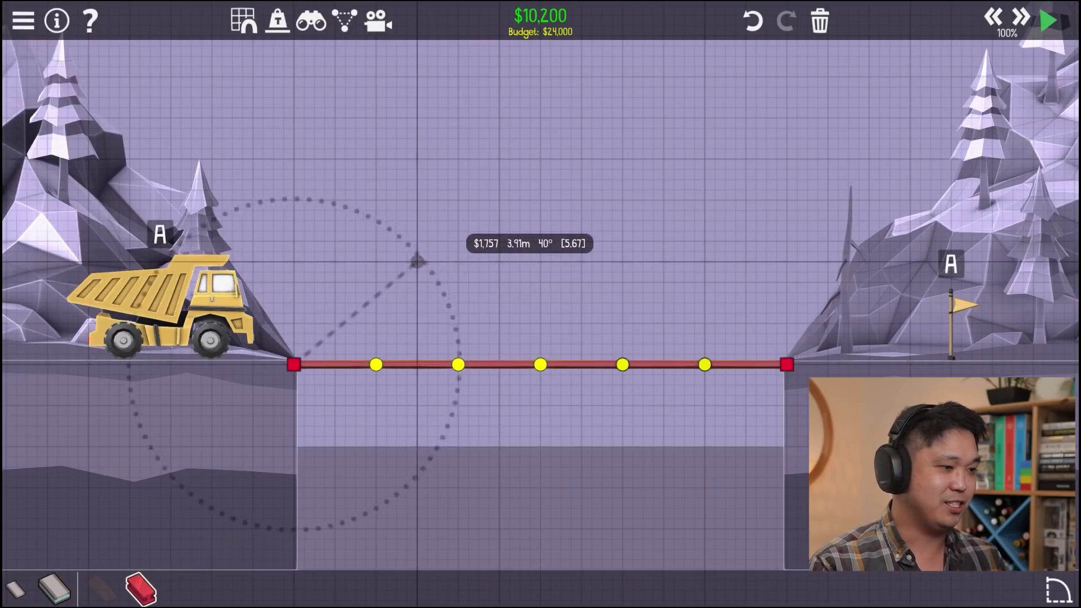
# Add diagonal steel beams to form a truss above the 1-03 road and simulate it.
pyautogui.moveTo(296, 364); pyautogui.dragTo(417, 262)
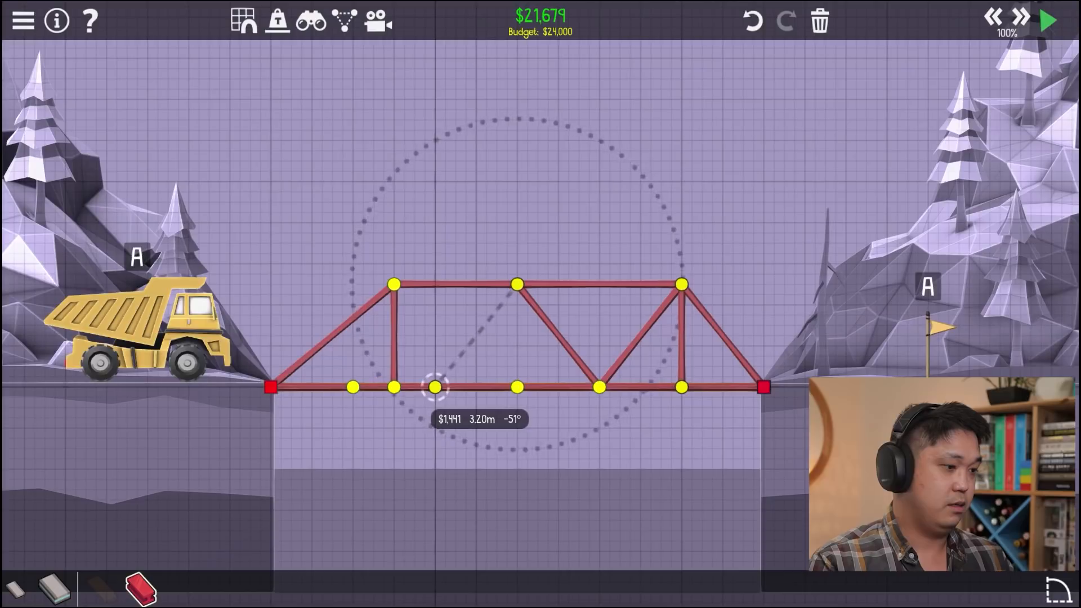
pyautogui.moveTo(435, 388); pyautogui.dragTo(518, 283)
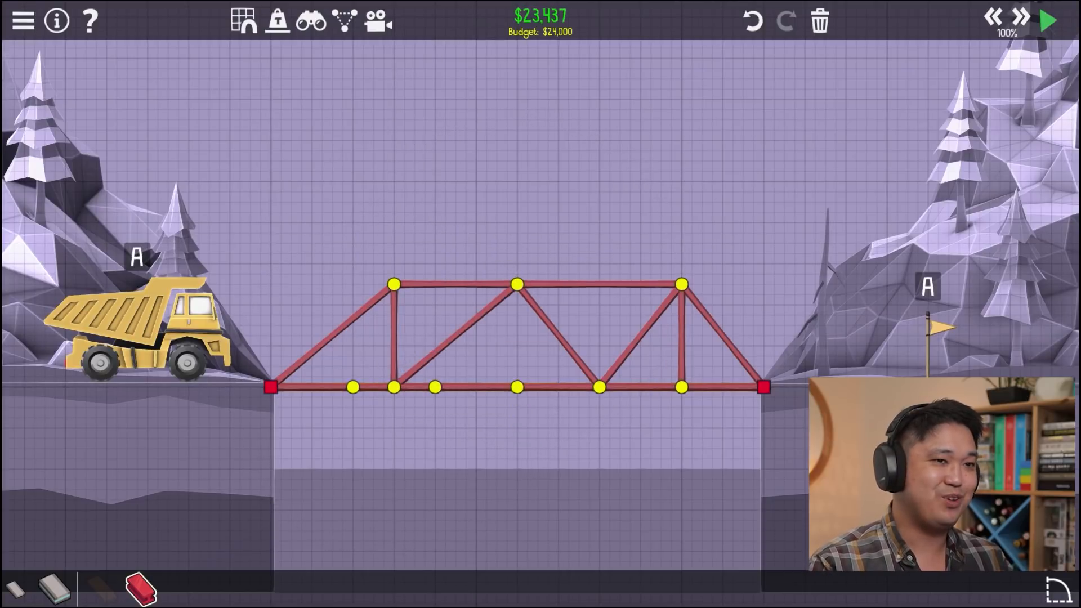
pyautogui.click(1046, 21)
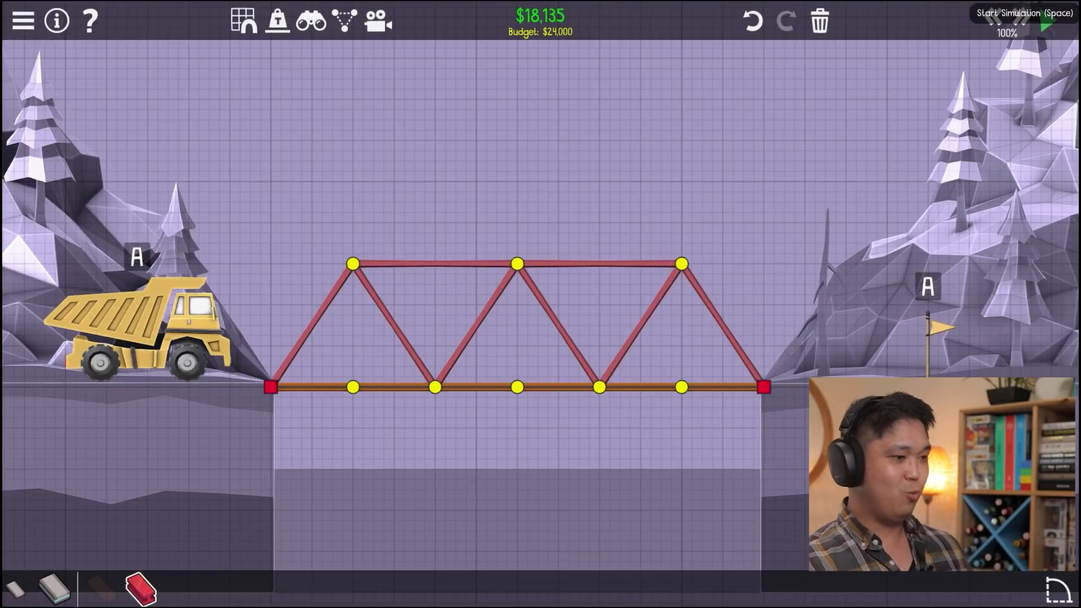
# Simulate the lighter wood-chord truss, stop when the truck falls and add a steel vertical.
pyautogui.press('space')
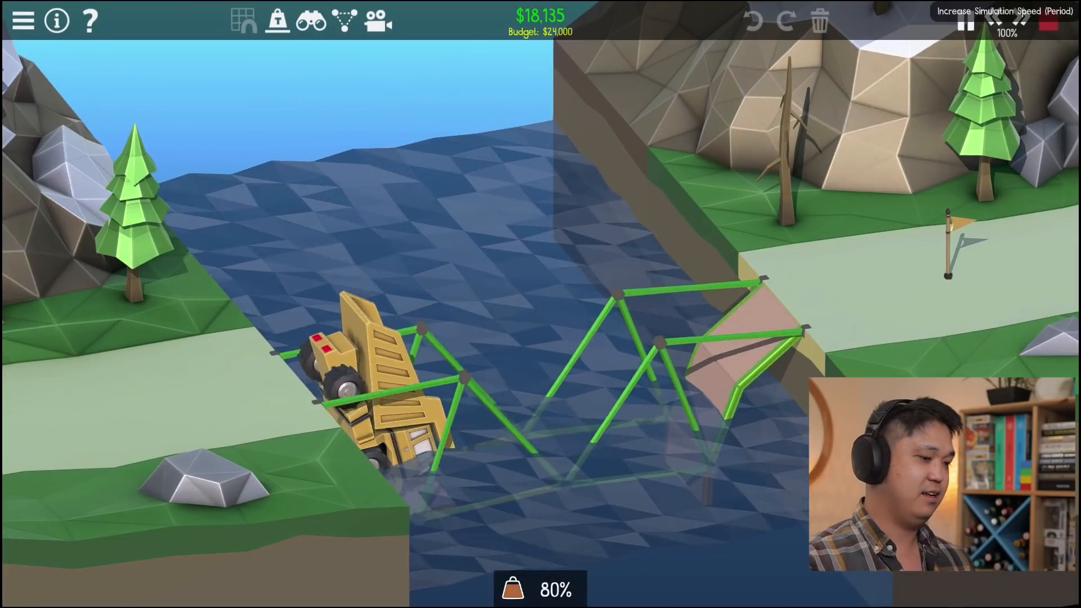
pyautogui.click(966, 20)
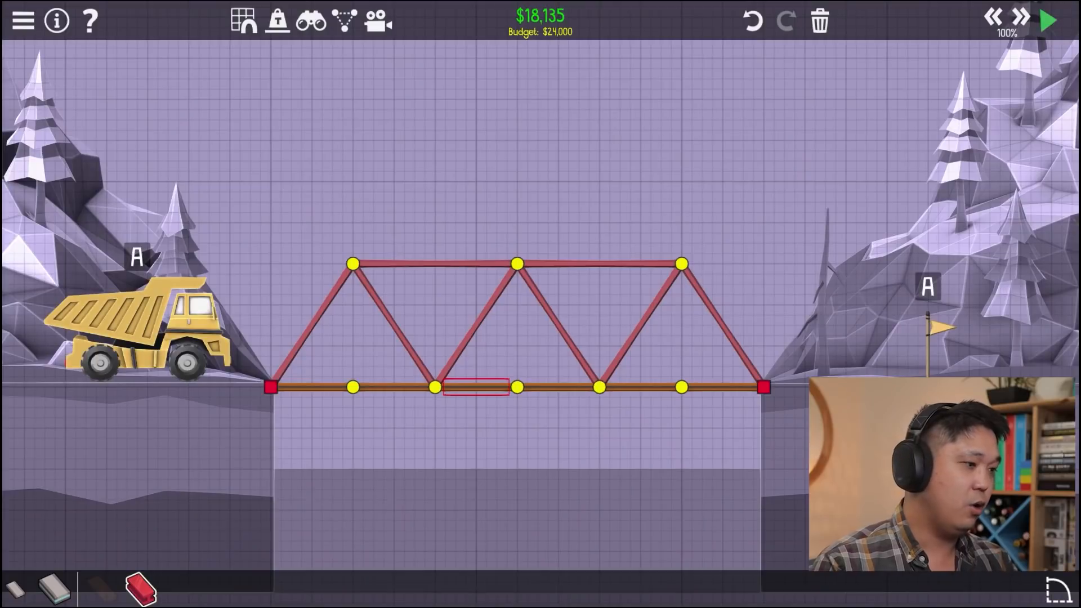
pyautogui.click(351, 386)
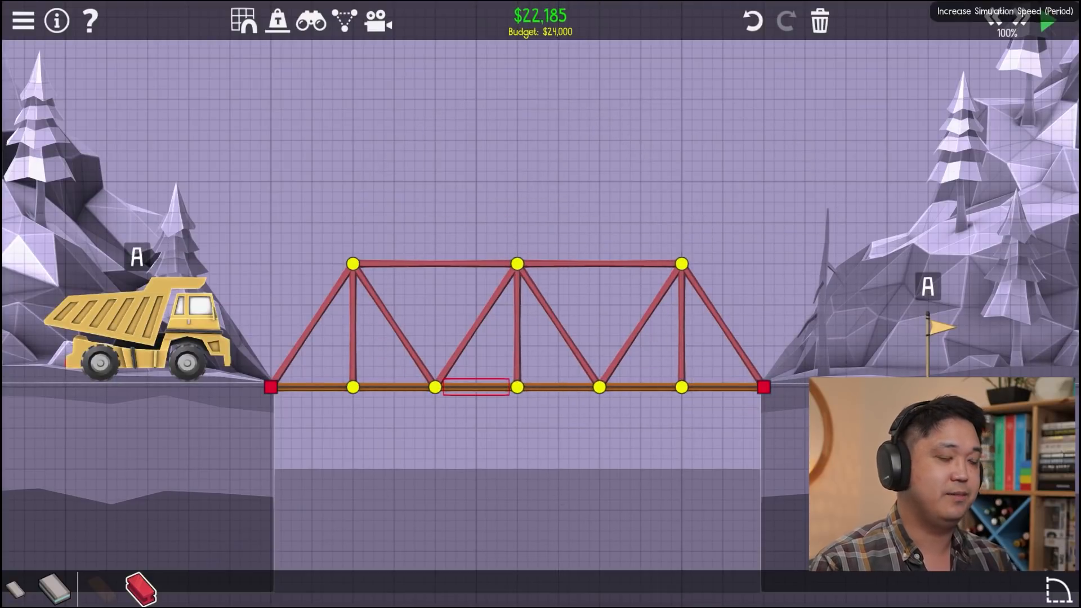
# Simulate the reinforced truss to complete 1-03 and advance to 1-04.
pyautogui.click(1046, 20)
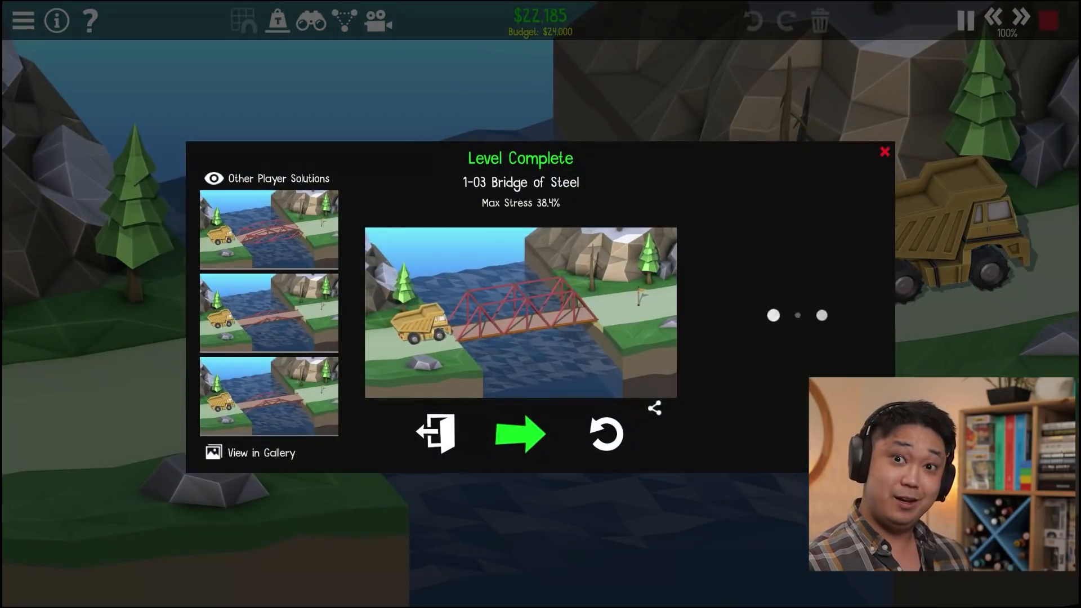
pyautogui.click(521, 434)
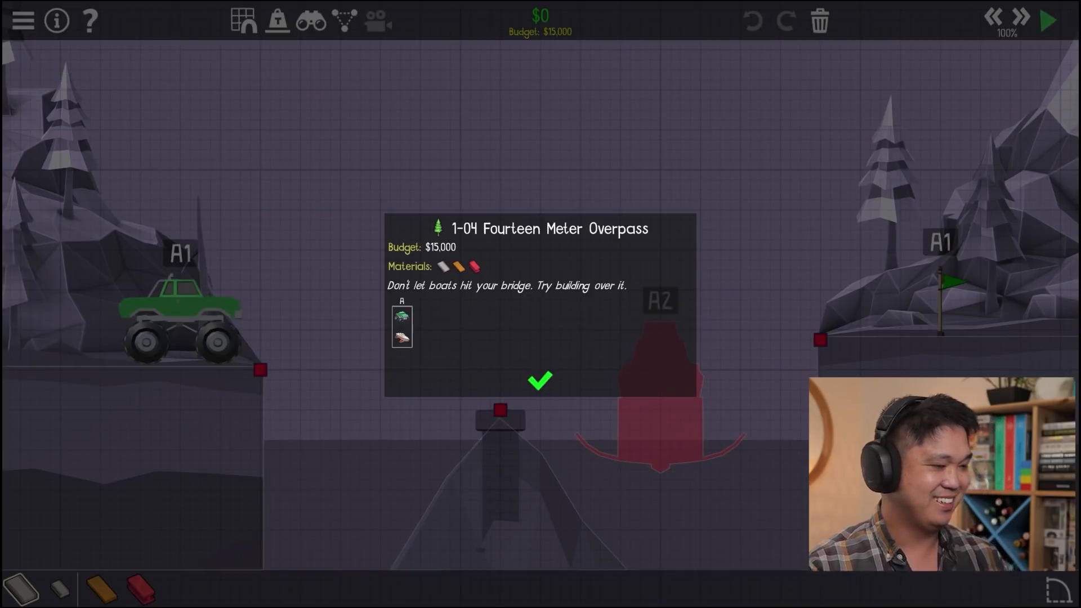
# Dismiss the 1-04 briefing and simulate the arched overpass braced to the pier.
pyautogui.click(540, 379)
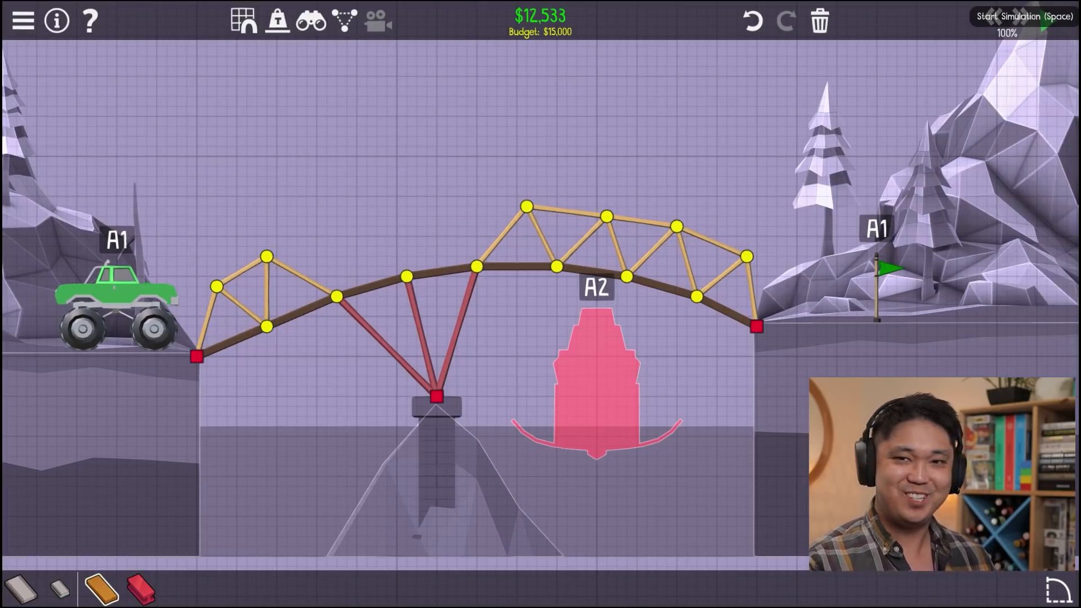
pyautogui.click(1025, 15)
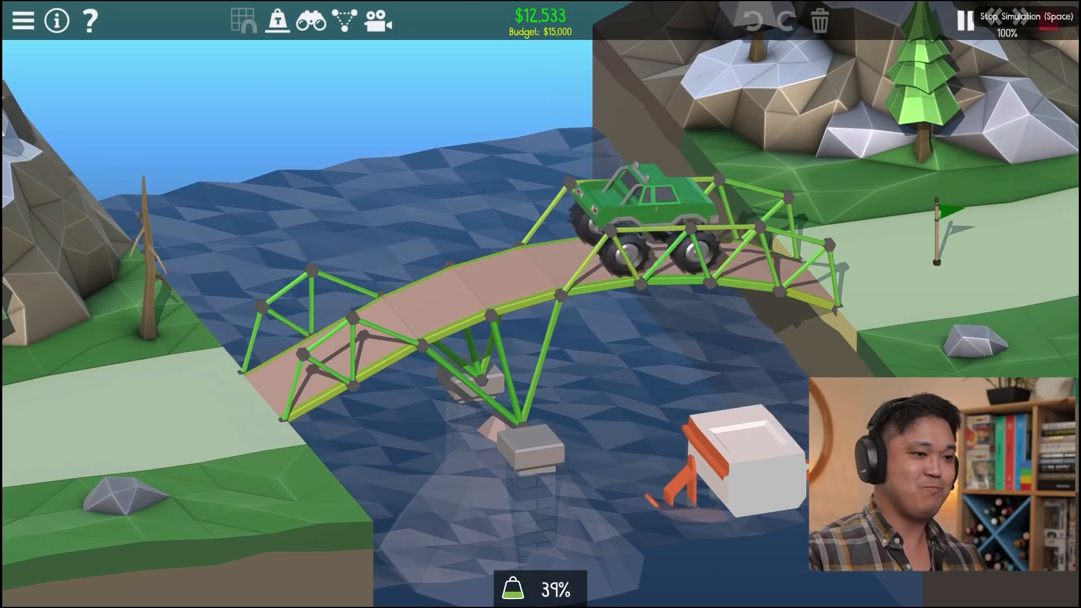
pyautogui.click(964, 19)
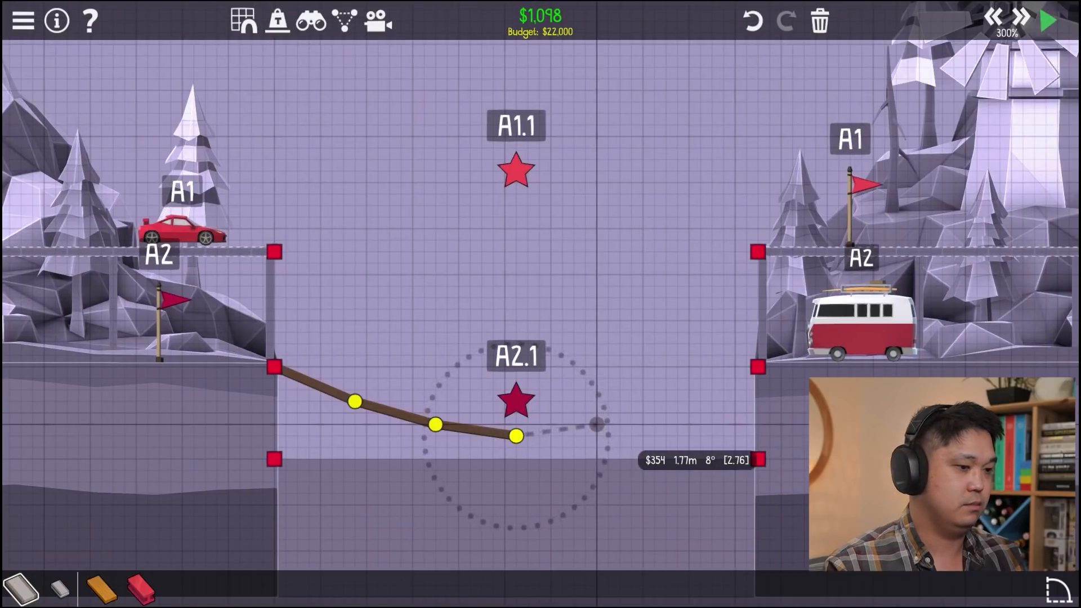
# Extend the lower sagging roadway toward A2.1 and simulate the two-deck bridge.
pyautogui.moveTo(517, 436); pyautogui.dragTo(758, 367)
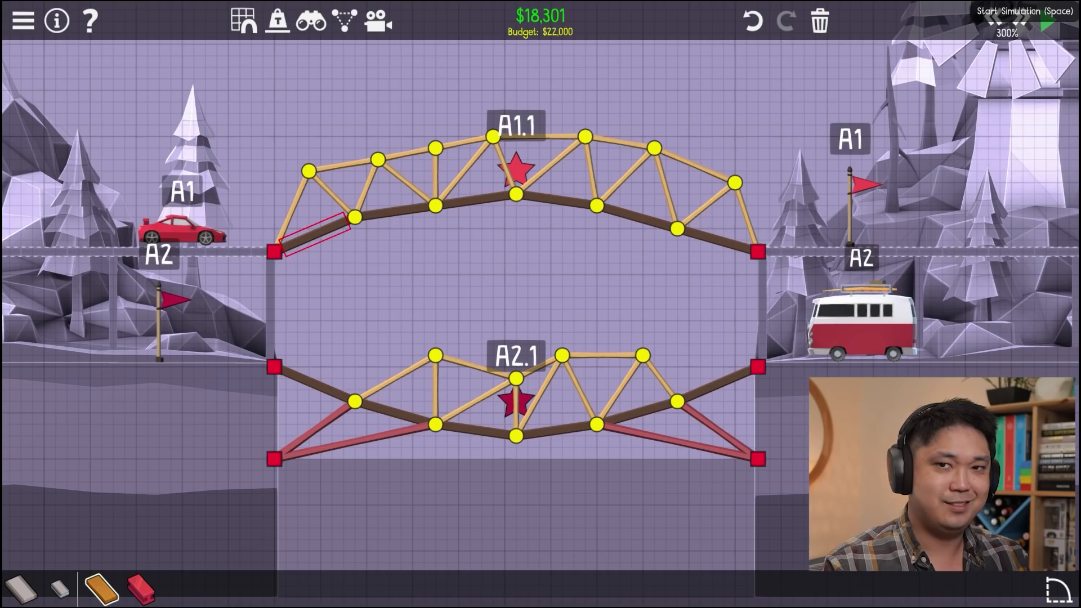
pyautogui.click(1045, 21)
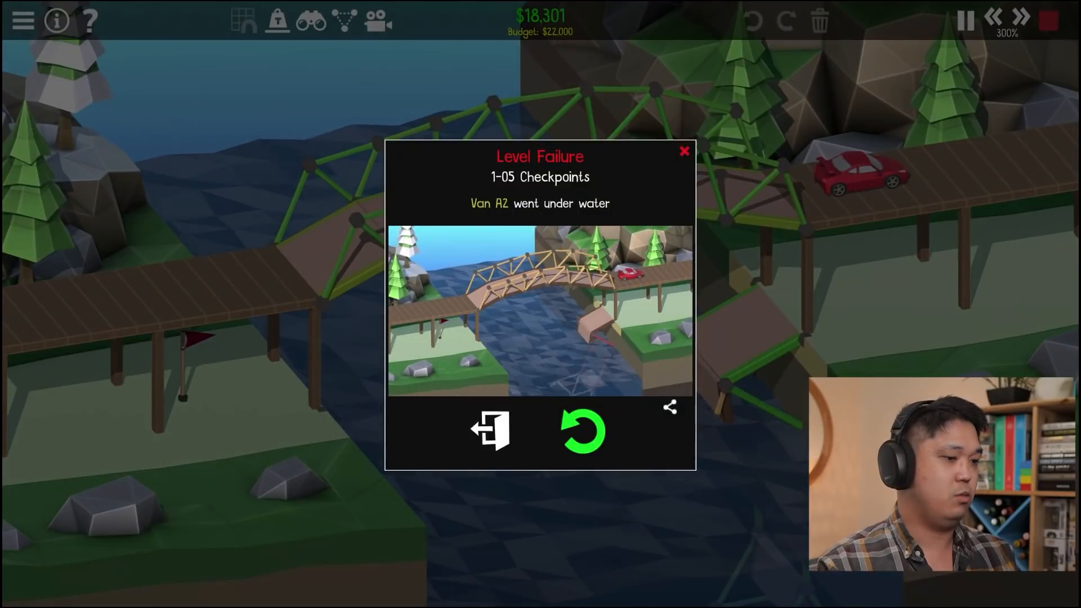
# Retry after the van sinks and simulate the strengthened lower deck.
pyautogui.click(581, 431)
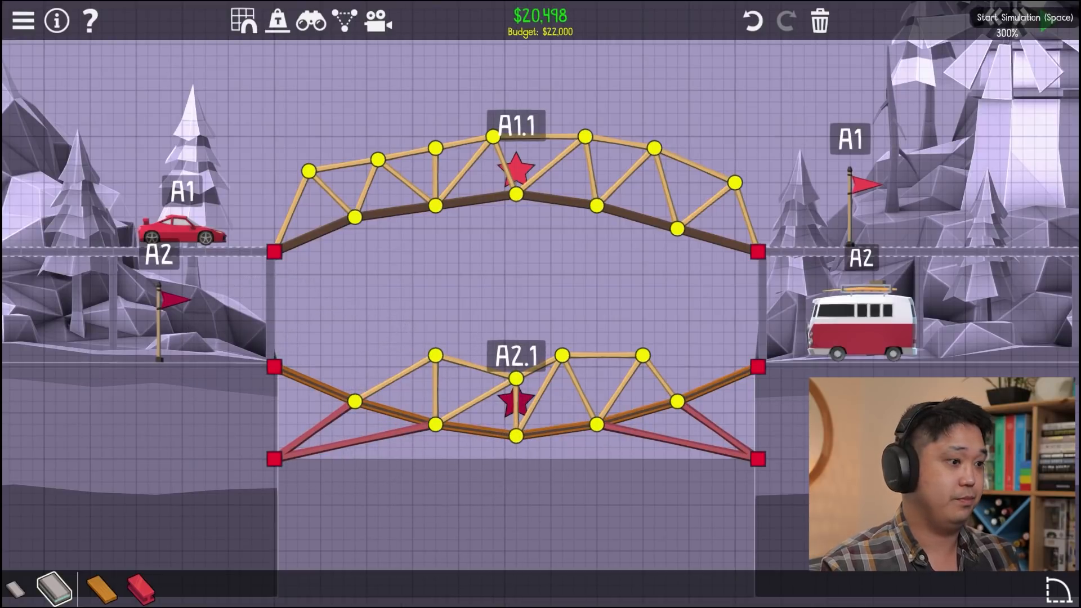
pyautogui.click(1045, 19)
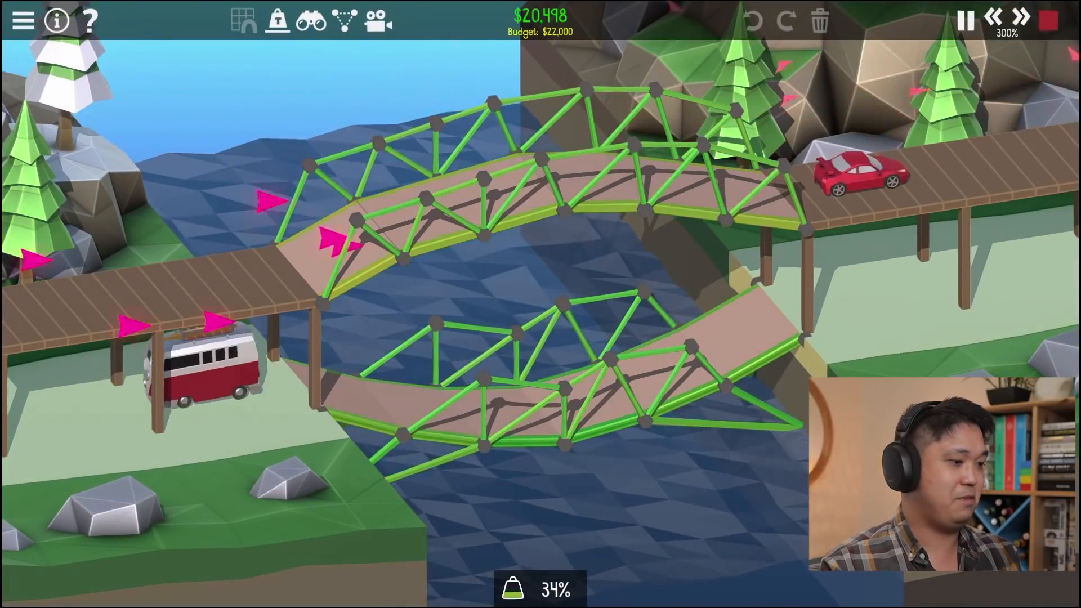